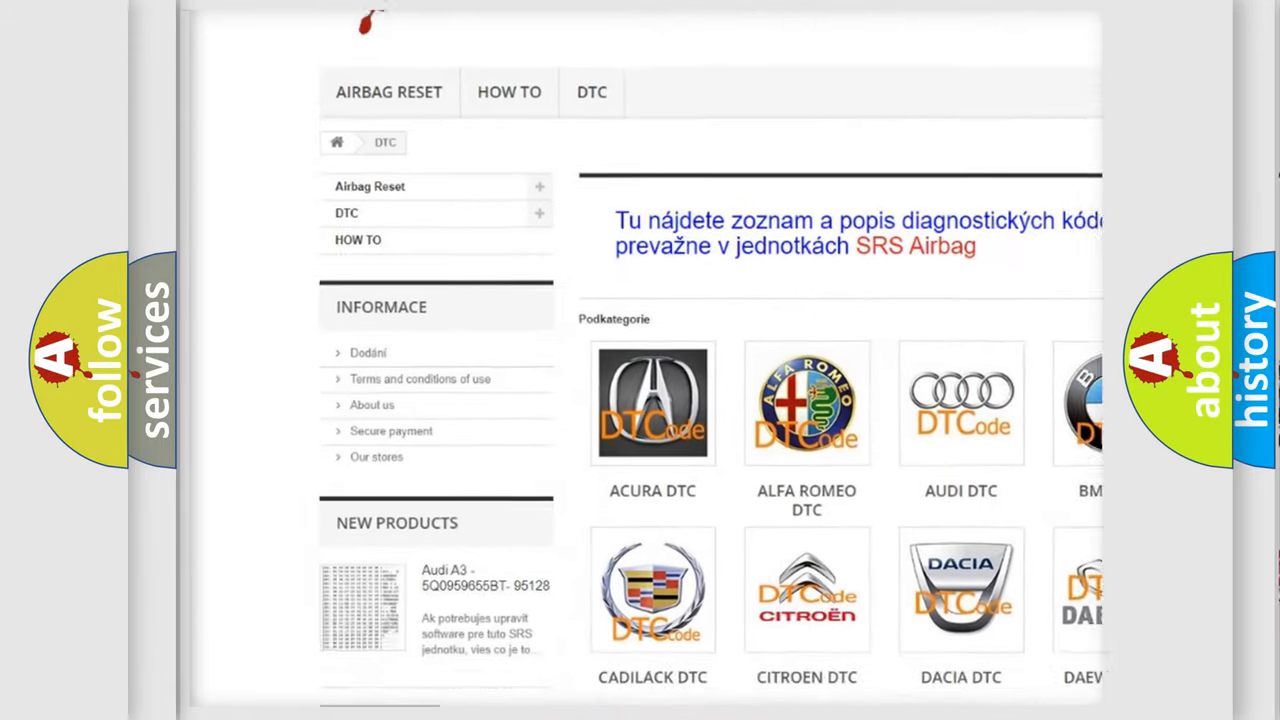
- Scroll the DTC page past the brand tiles to the table of B-codes
scroll("down", 3)
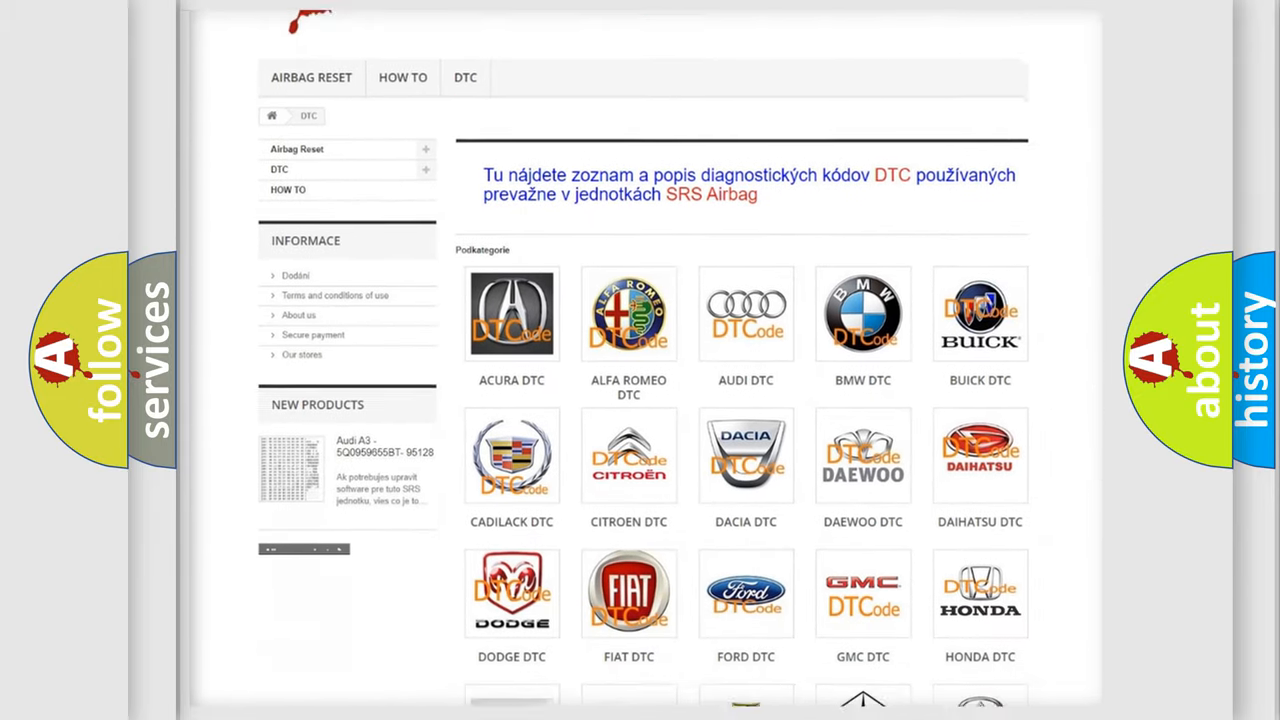
scroll("down", 3)
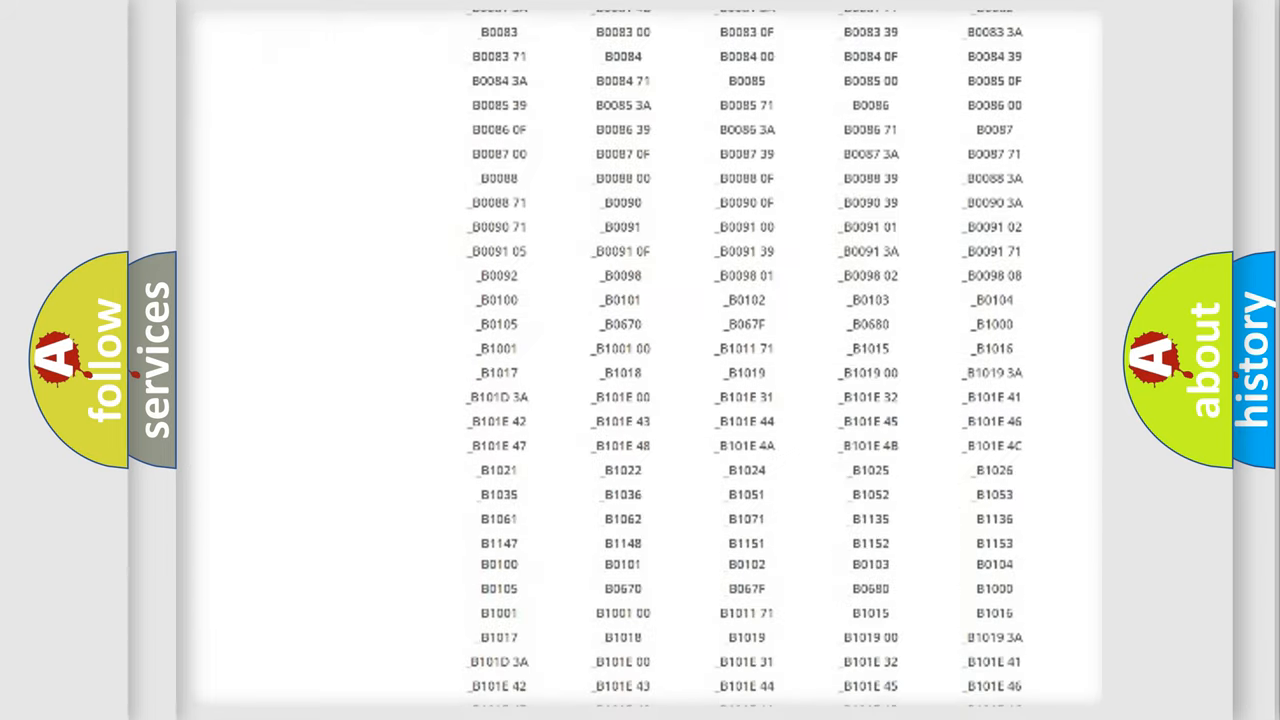
scroll("up", 3)
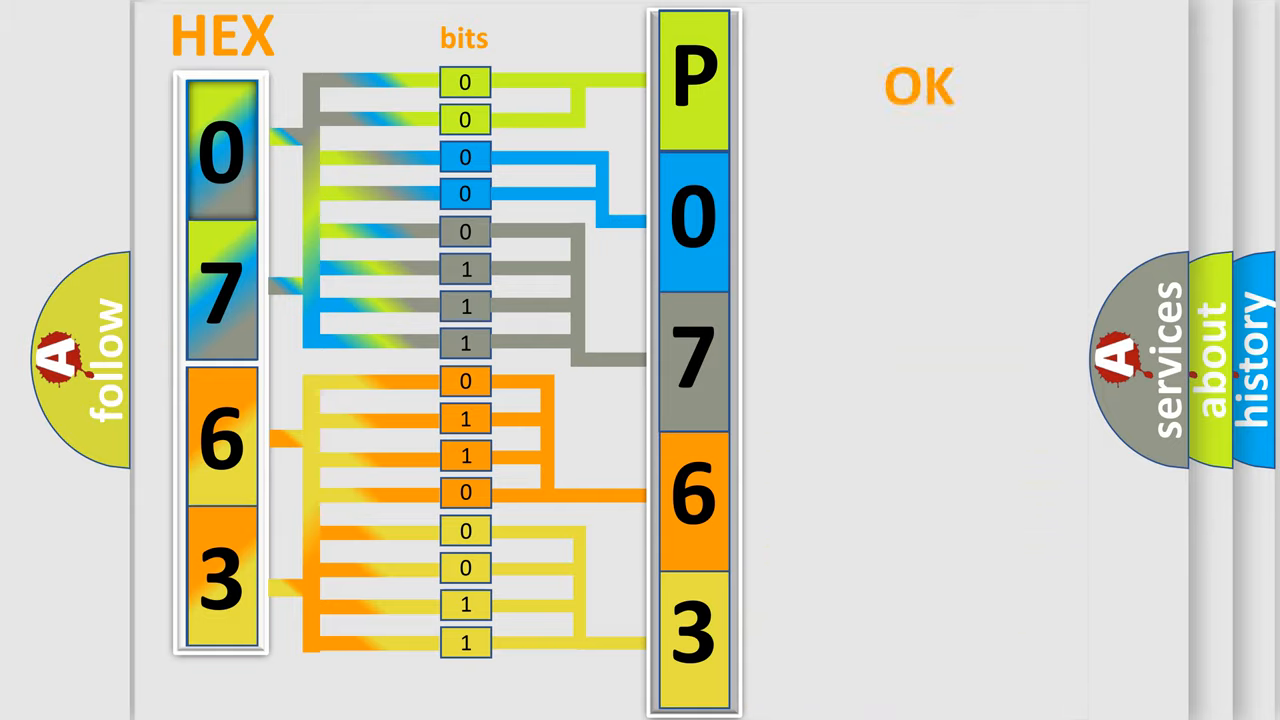
- Advance from the 0763 hex-to-bits animation to the Honda P0763 code card
left_click(918, 86)
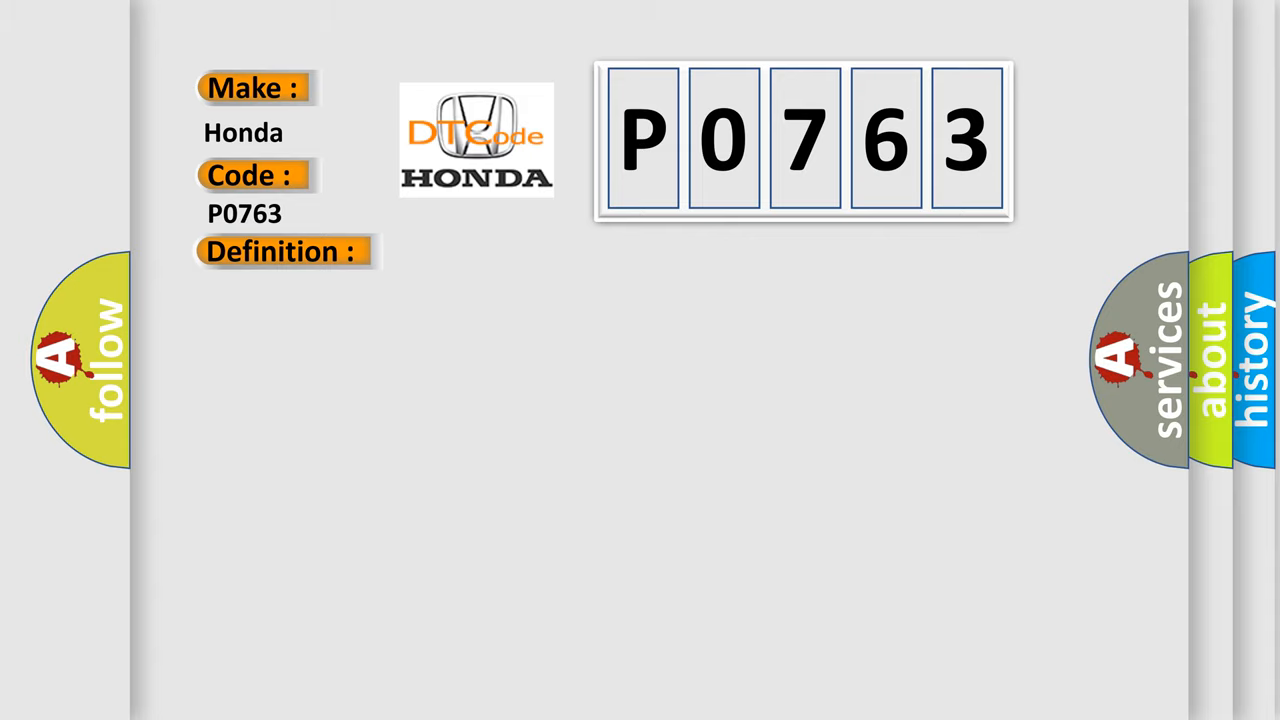